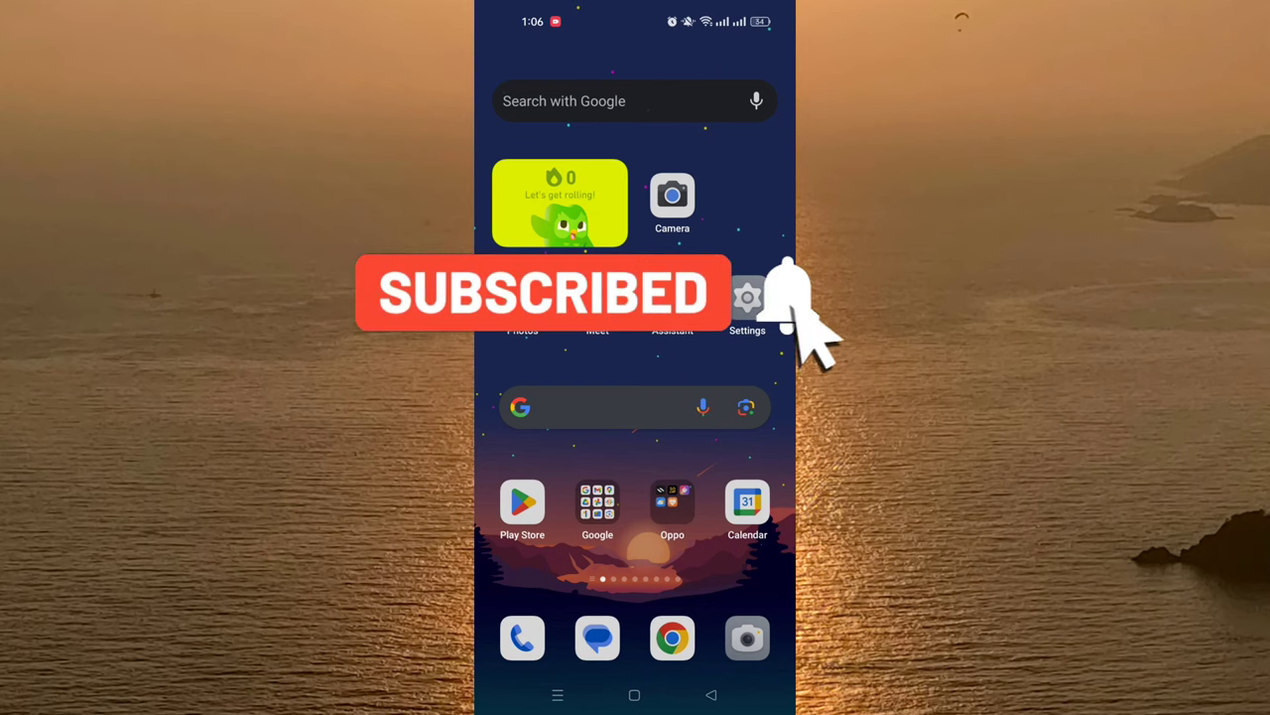
Step: Launch the Netflix app from the Social home screen page
{"action": "left_click", "coordinate": [782, 296]}
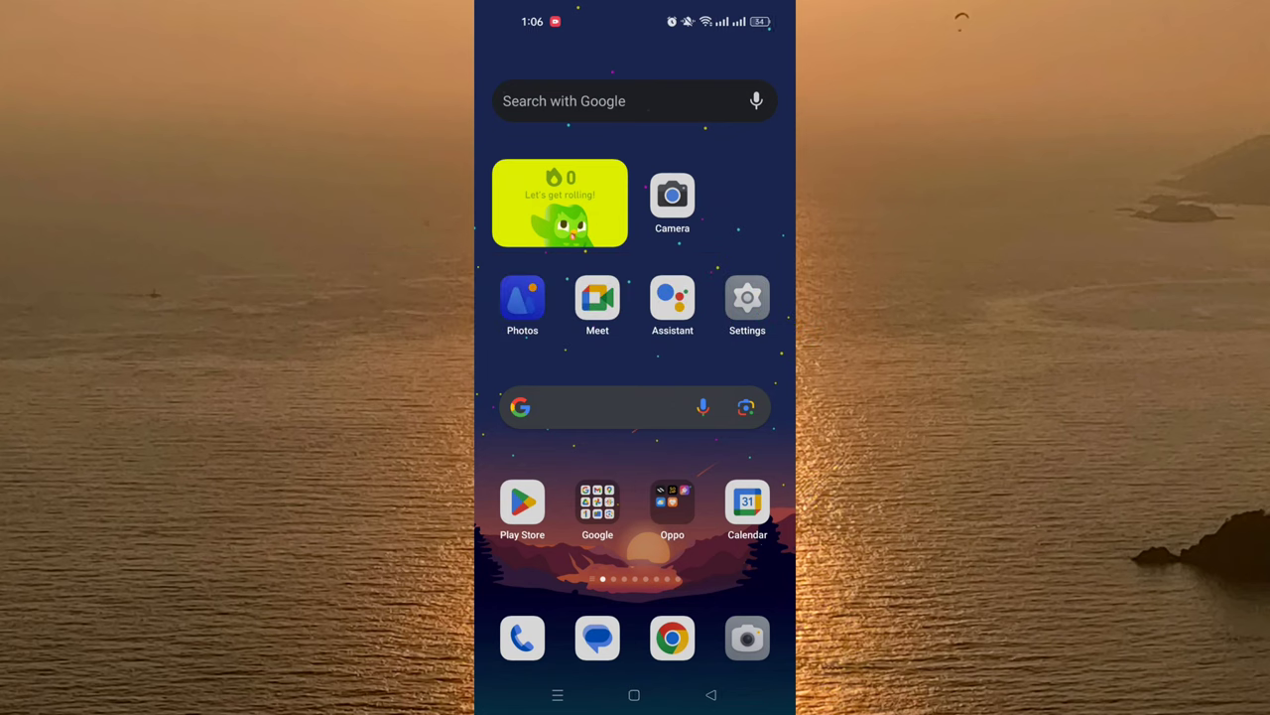
{"action": "scroll", "scroll_direction": "left", "scroll_amount": 3}
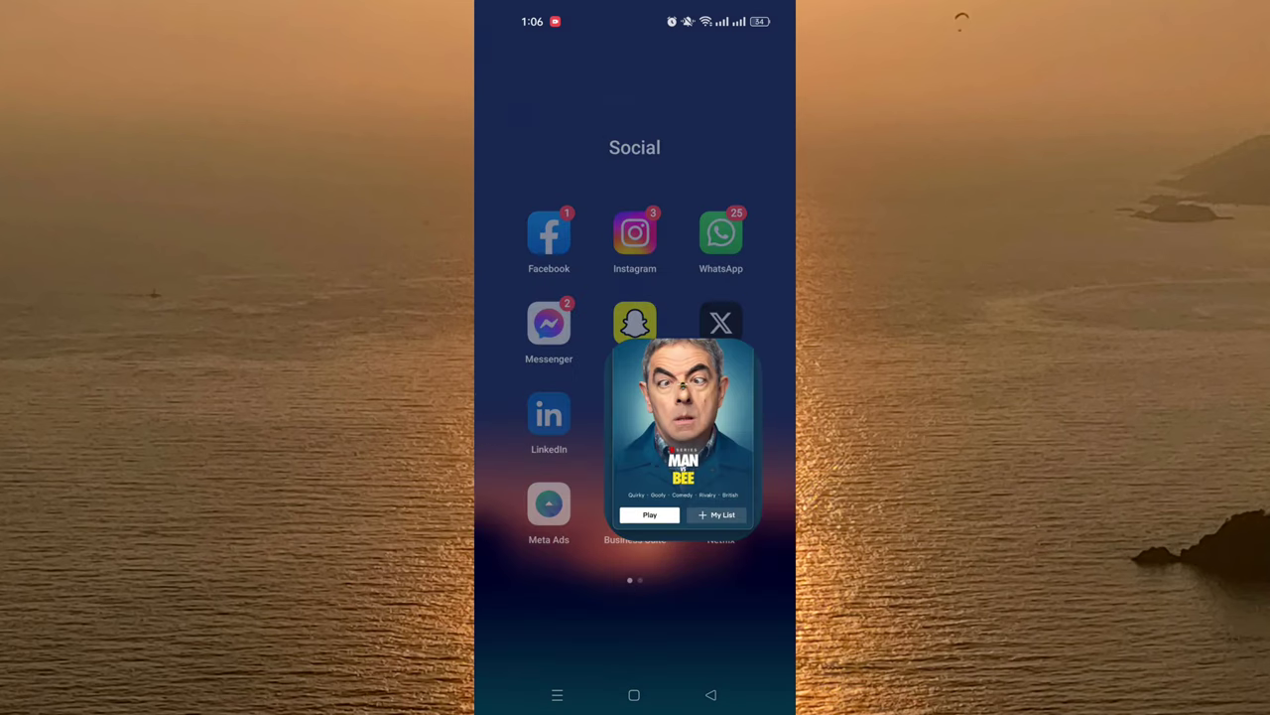
{"action": "left_click", "coordinate": [681, 432]}
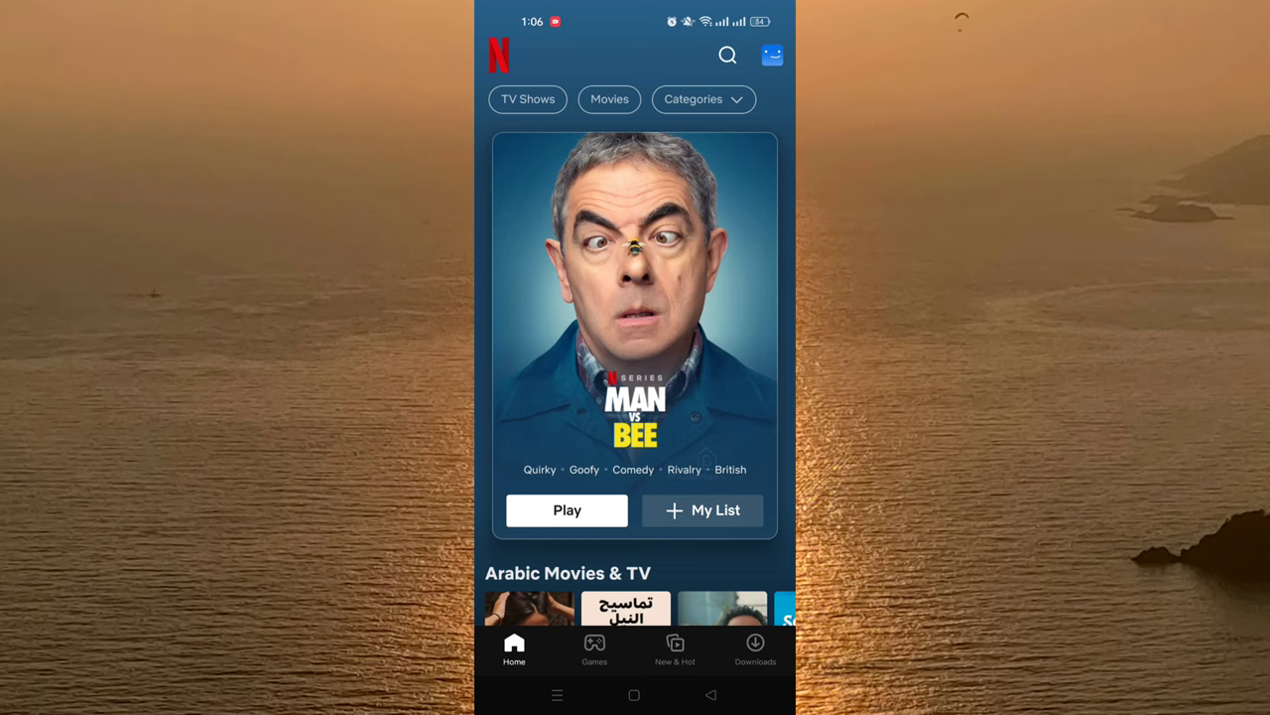
Step: Go from the profile menu to App Settings, then to Smart Downloads
{"action": "left_click", "coordinate": [772, 55]}
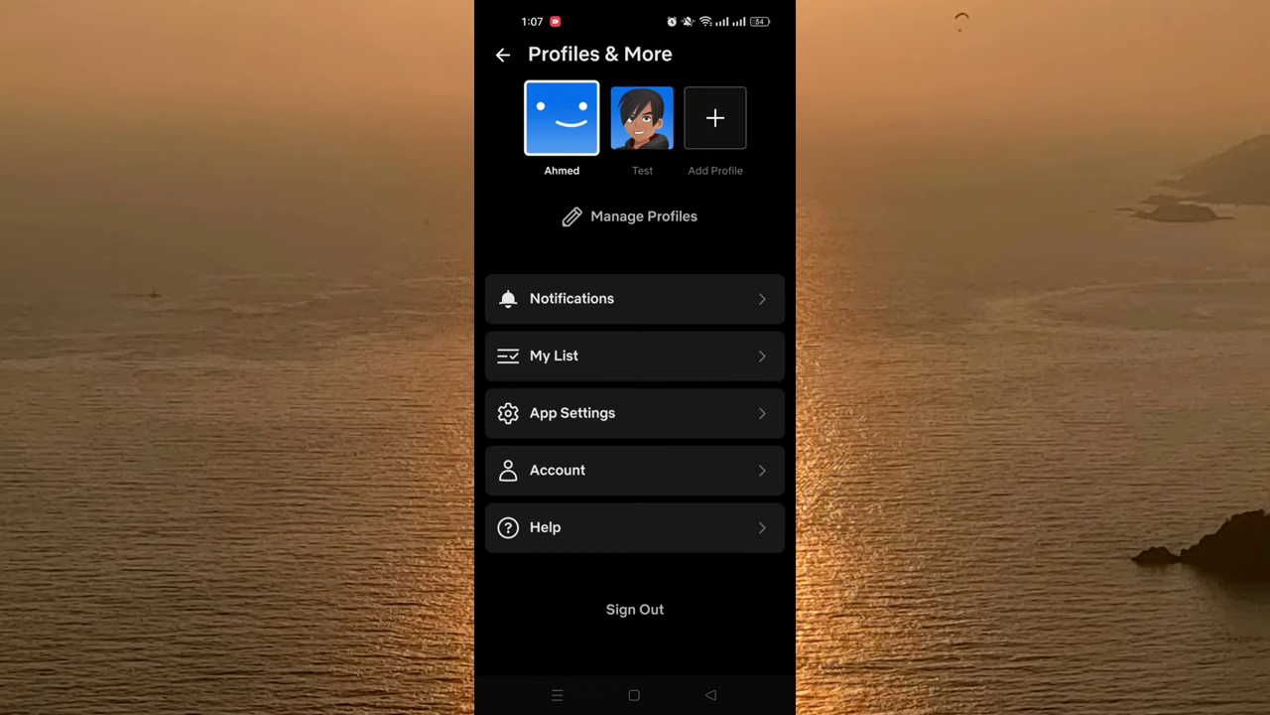
{"action": "left_click", "coordinate": [634, 413]}
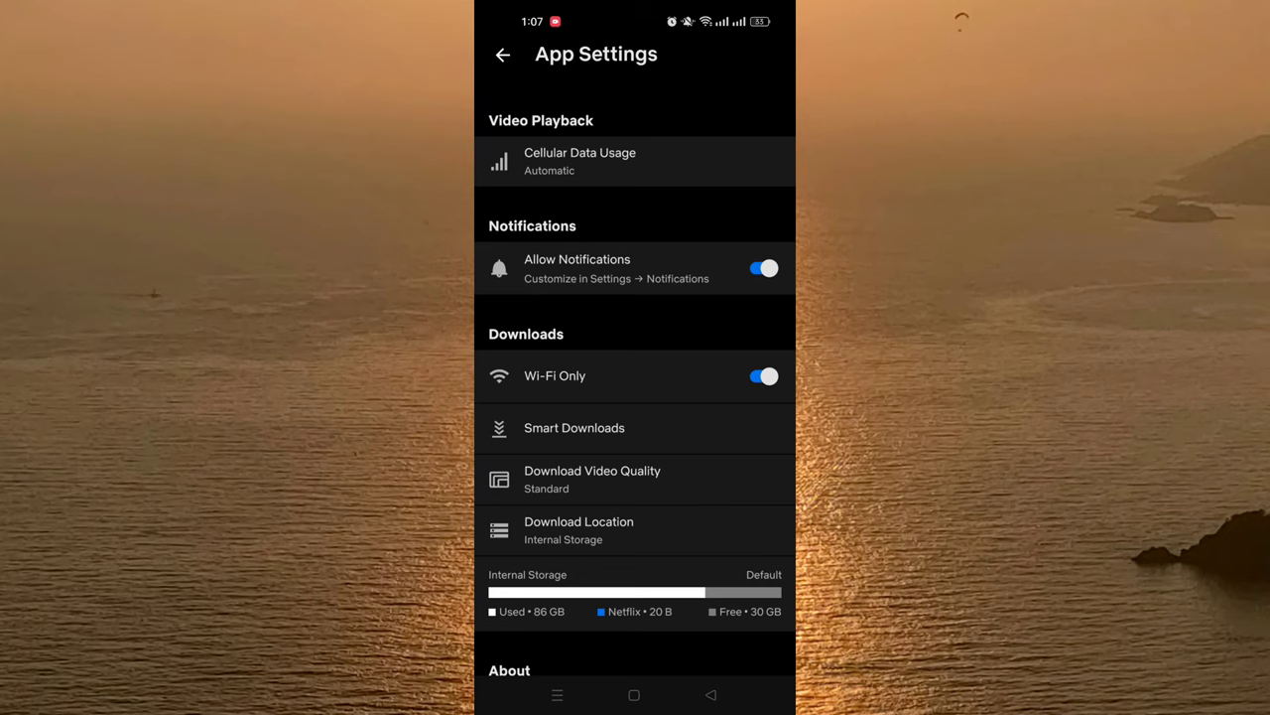
{"action": "left_click", "coordinate": [574, 428]}
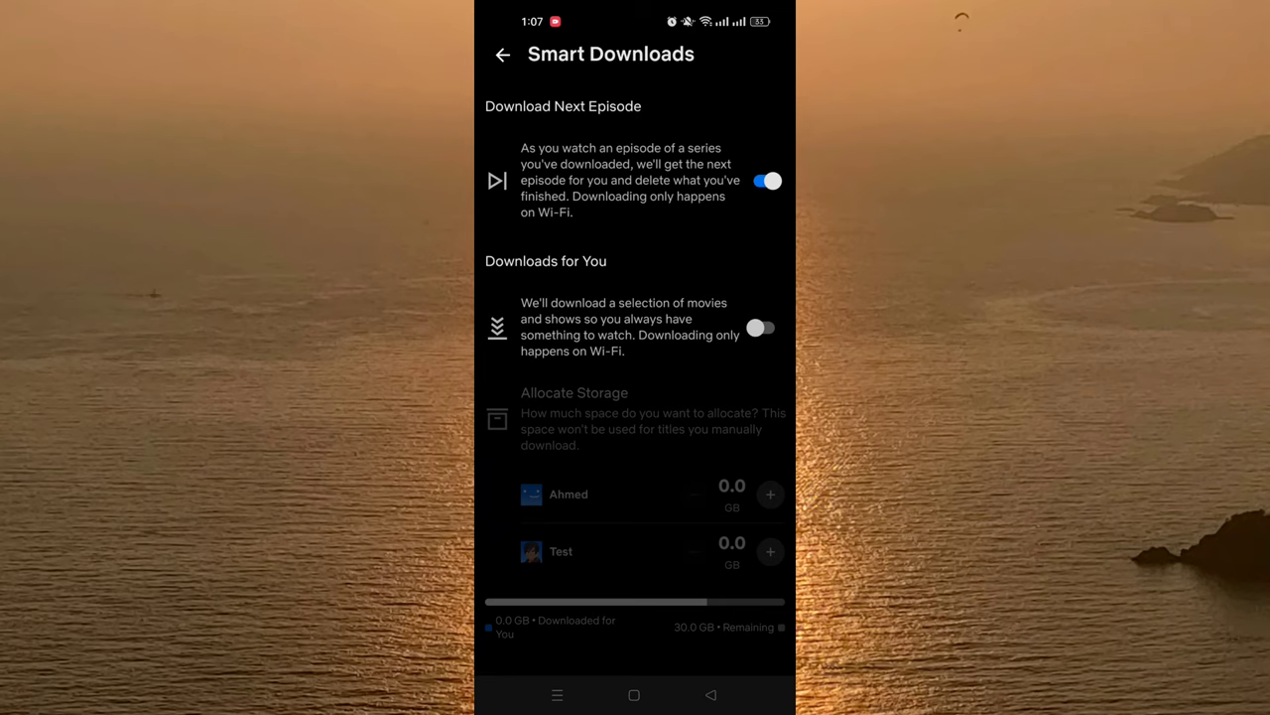